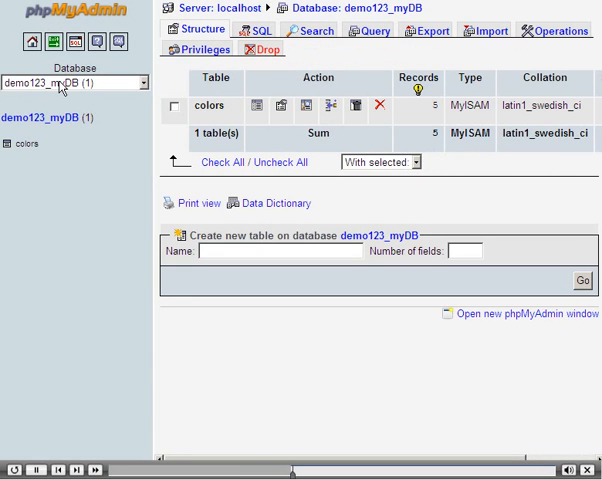
# Browse the colors table and delete the cherry row (colorID 6), confirming the deletion
pyautogui.click(210, 105)
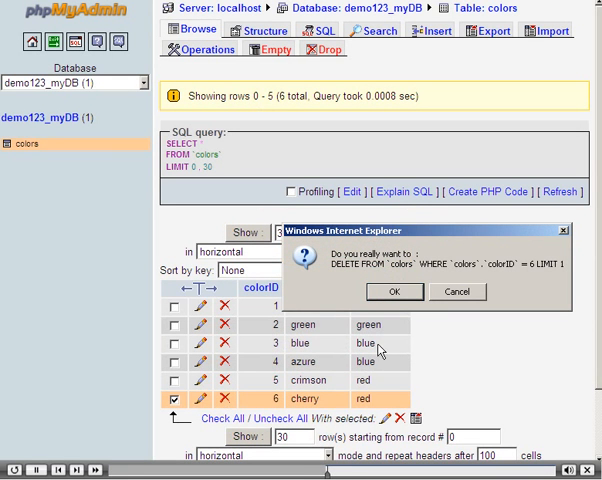
pyautogui.click(393, 291)
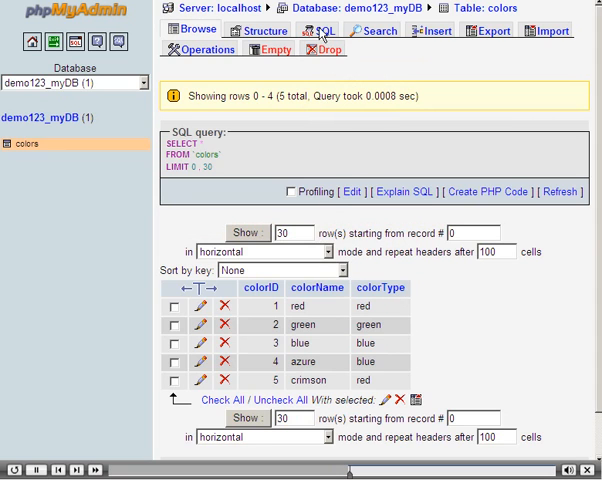
# Type the query delete from colors where colorID = '5'; in the SQL editor
pyautogui.click(311, 31)
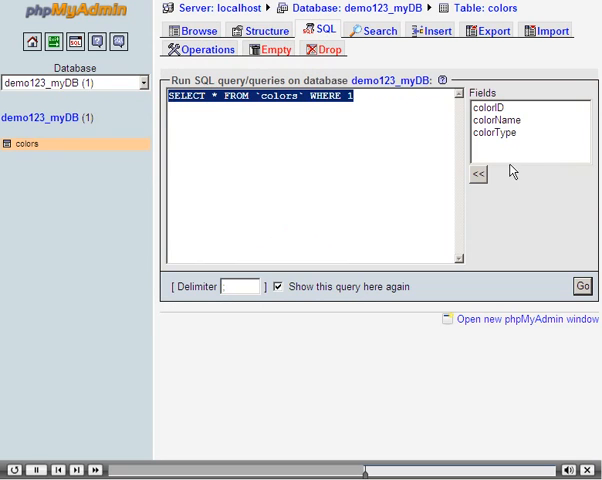
pyautogui.write('delete from')
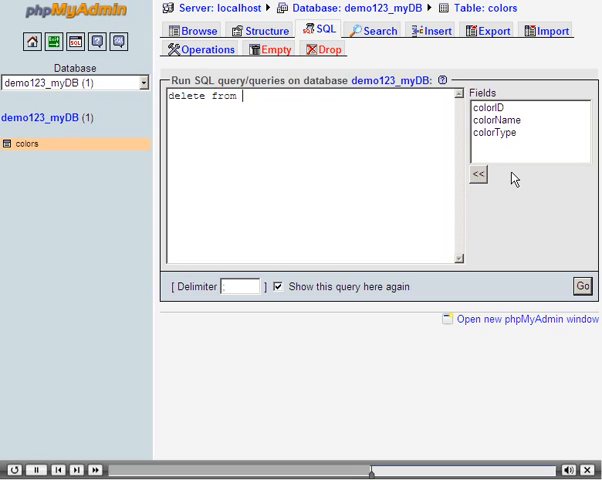
pyautogui.write('colors where')
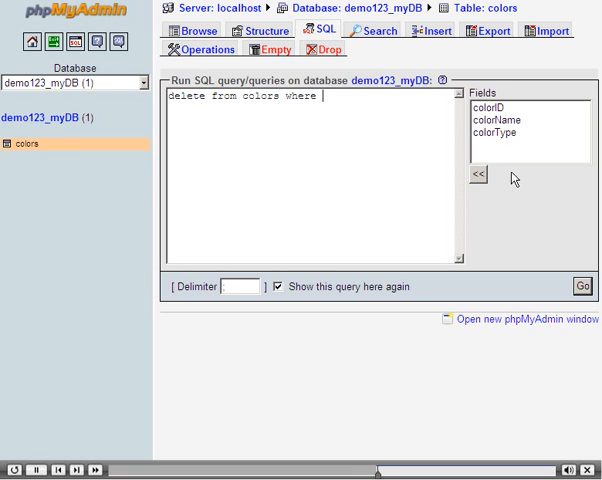
pyautogui.write('colorID =')
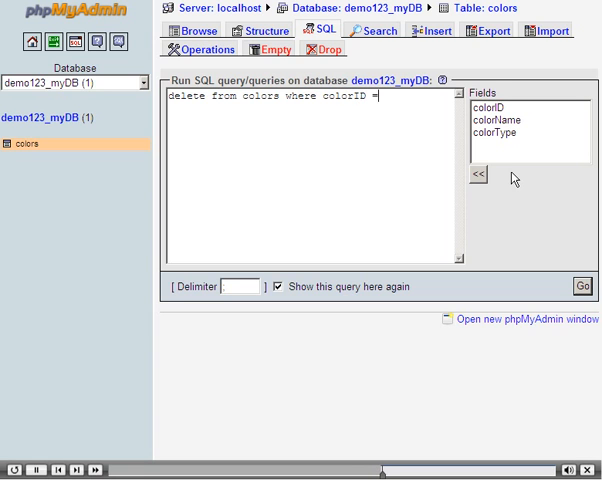
pyautogui.write("'5';")
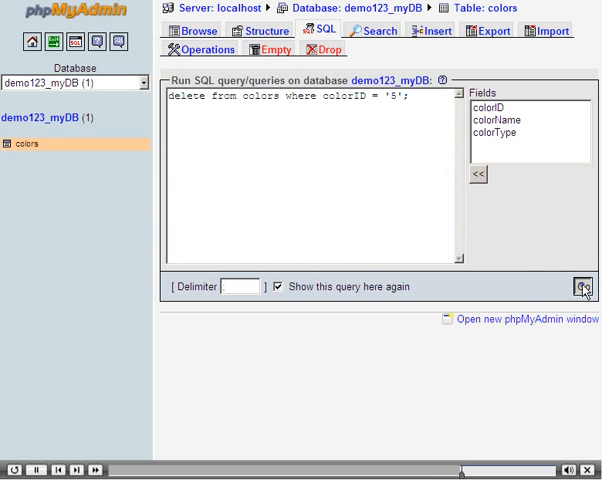
# Run and confirm the colorID 5 delete, then browse the remaining four color records
pyautogui.click(583, 289)
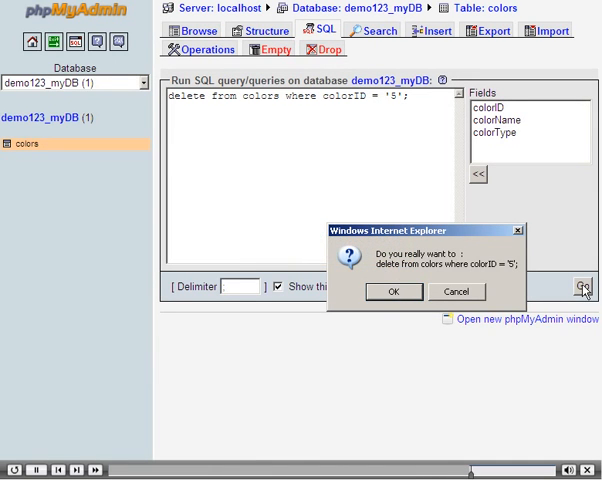
pyautogui.click(393, 291)
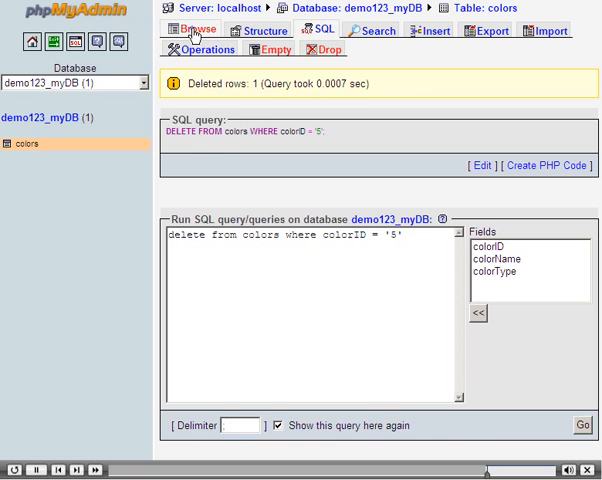
pyautogui.click(196, 28)
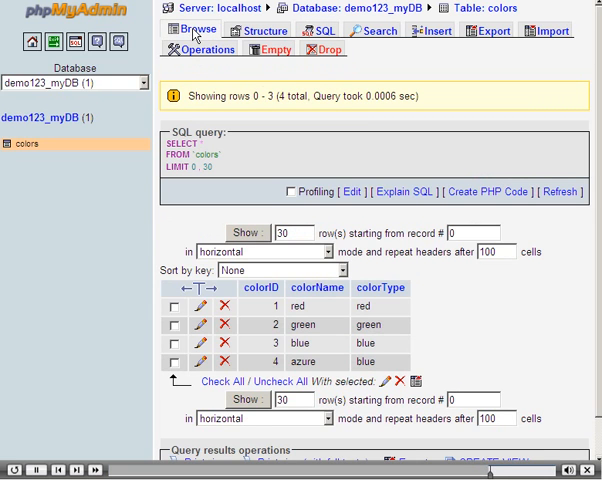